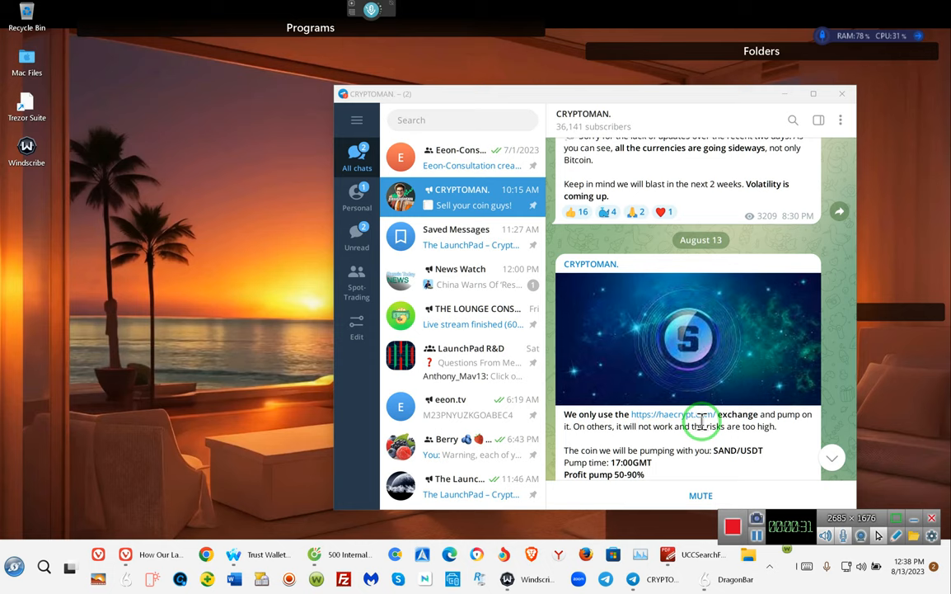
mouse_move(755, 445)
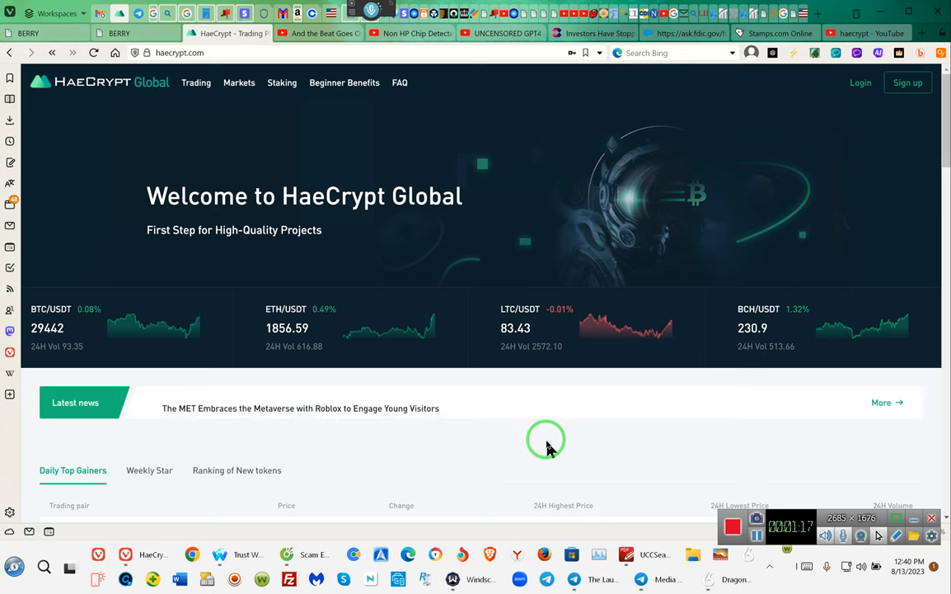
mouse_move(586, 444)
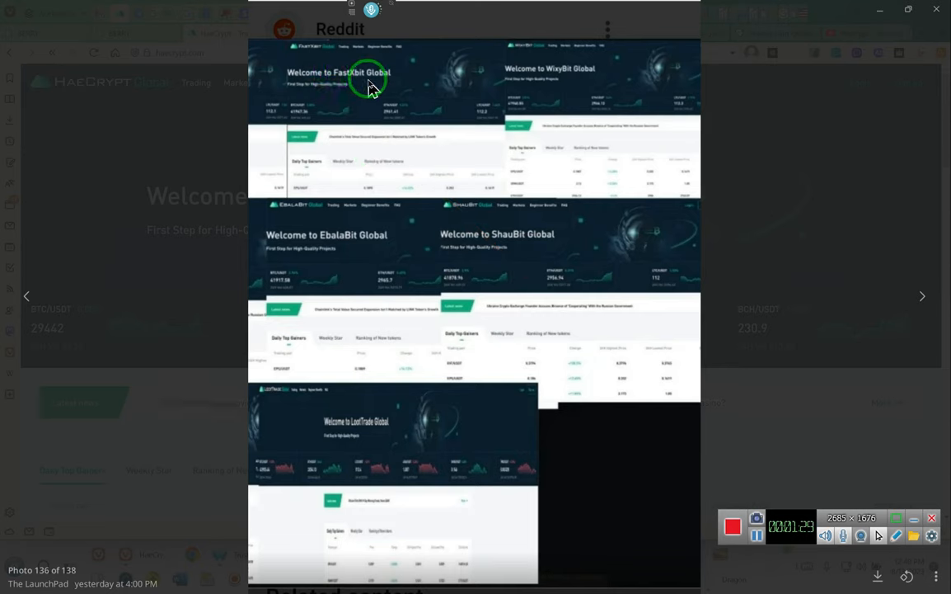
mouse_move(525, 90)
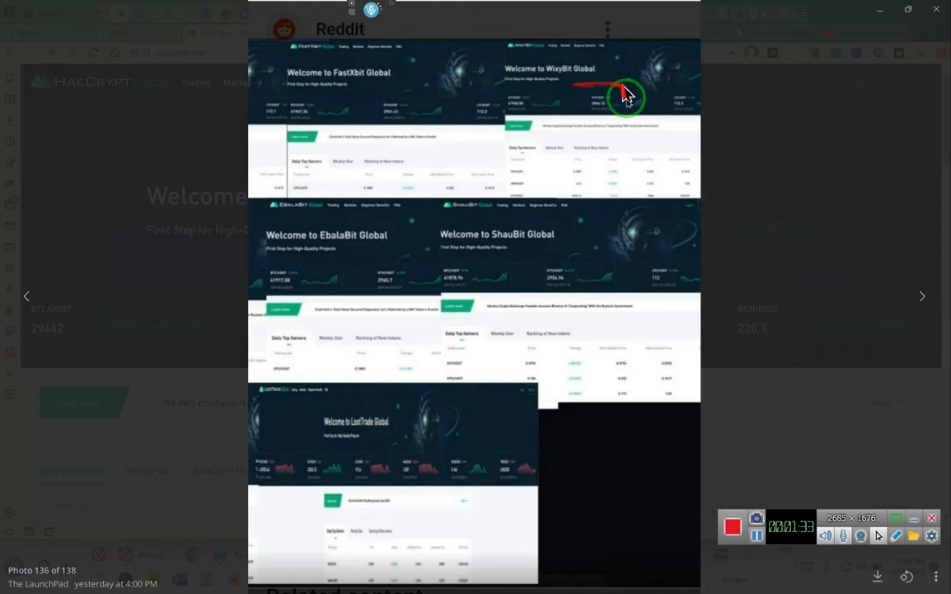
mouse_move(546, 270)
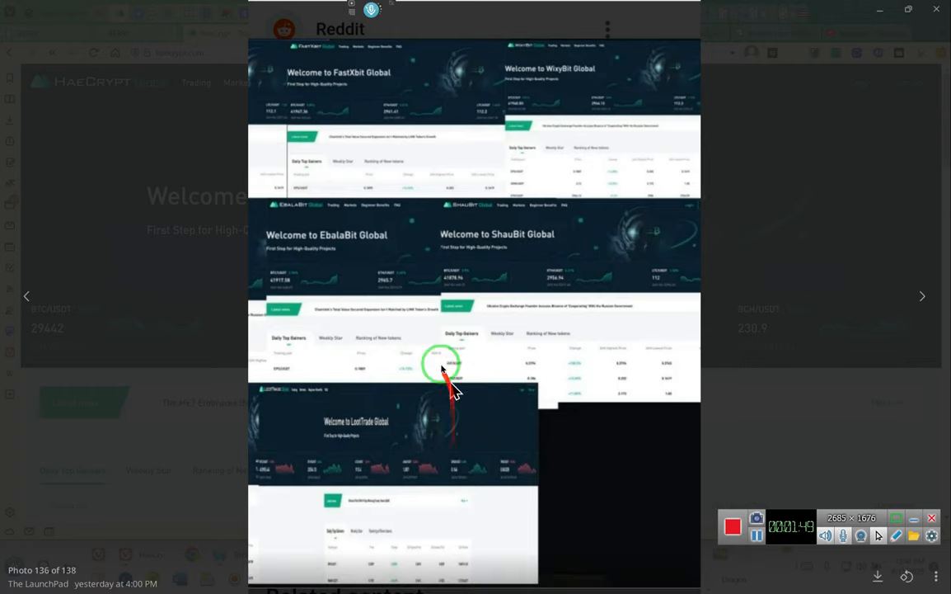
mouse_move(361, 274)
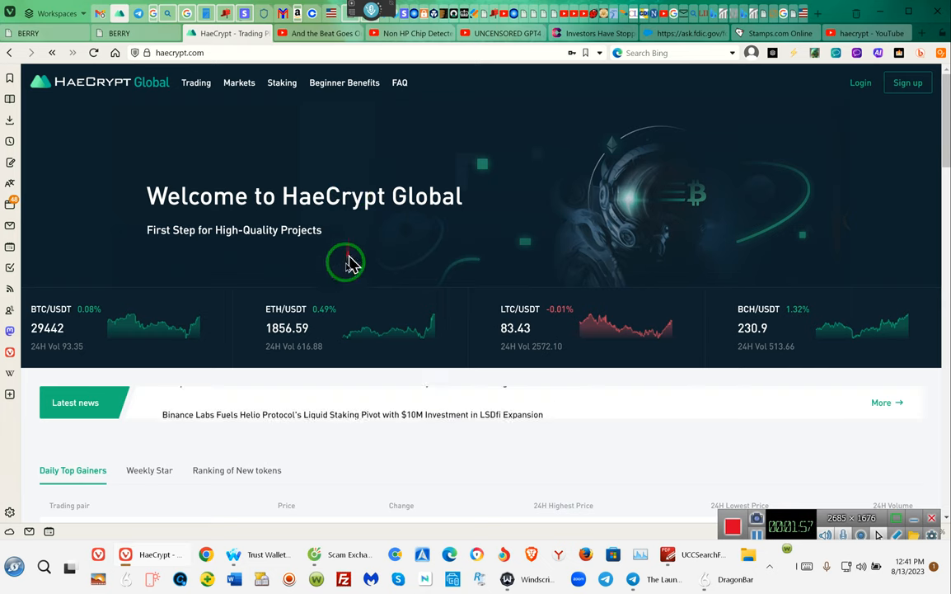
mouse_move(237, 558)
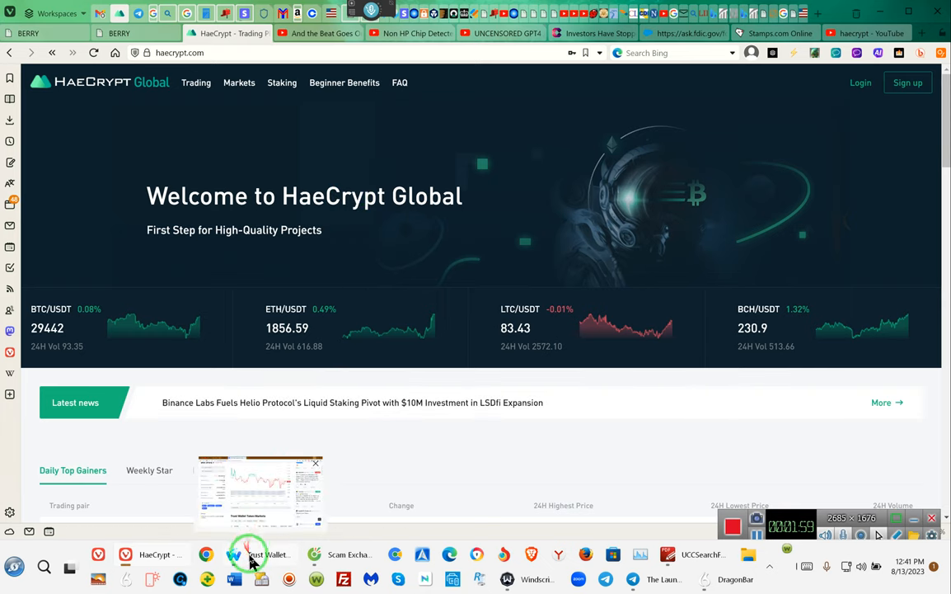
mouse_move(269, 554)
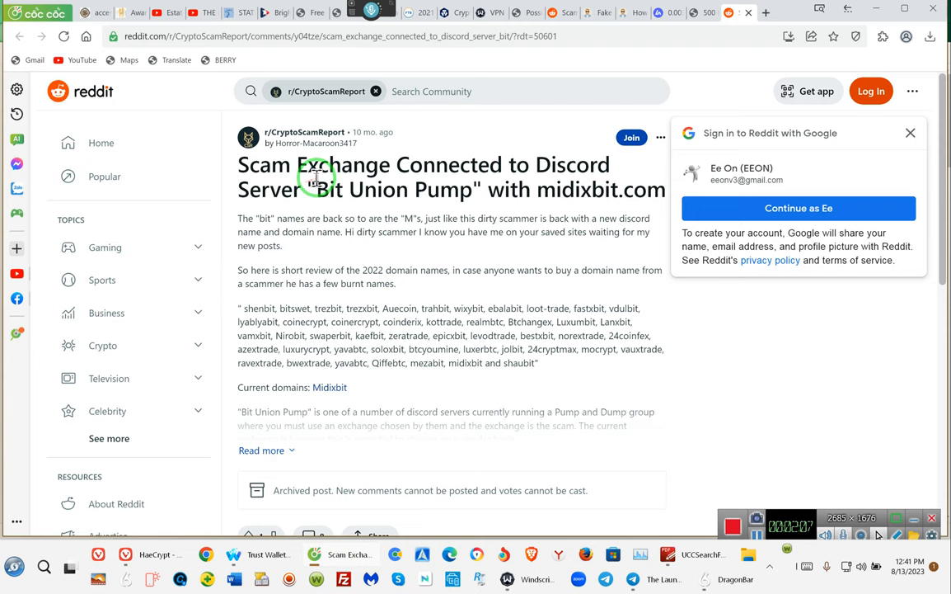
mouse_move(537, 173)
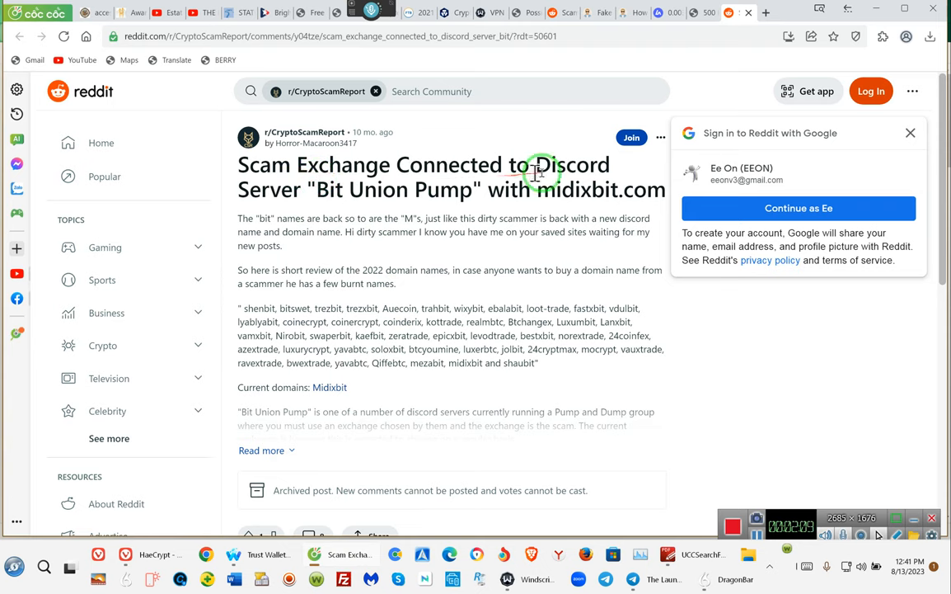
mouse_move(301, 211)
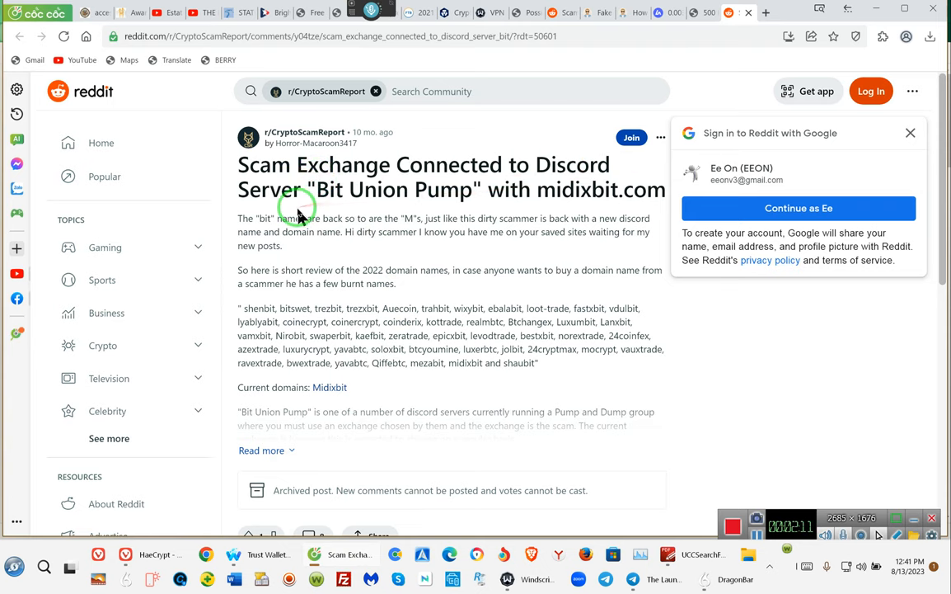
mouse_move(412, 190)
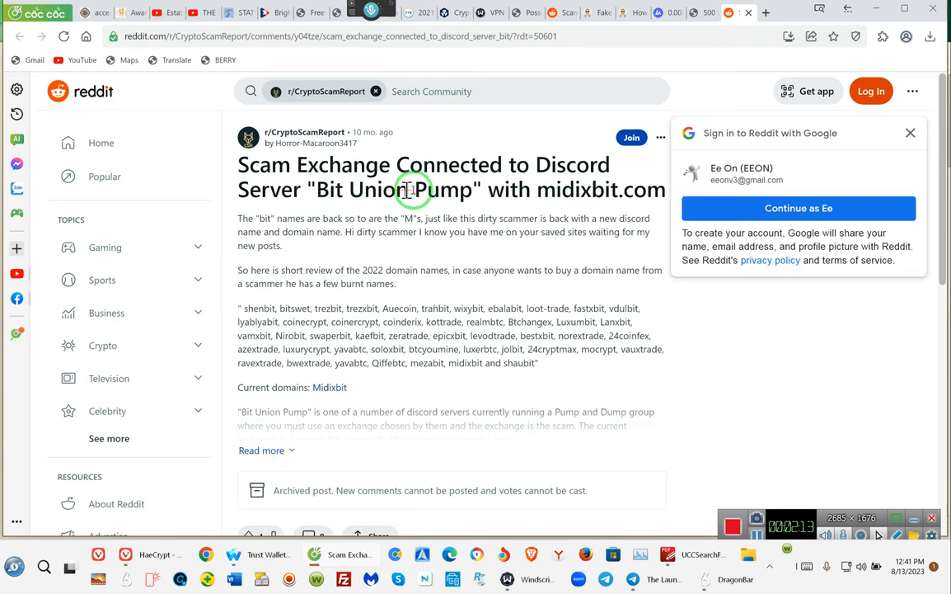
mouse_move(325, 415)
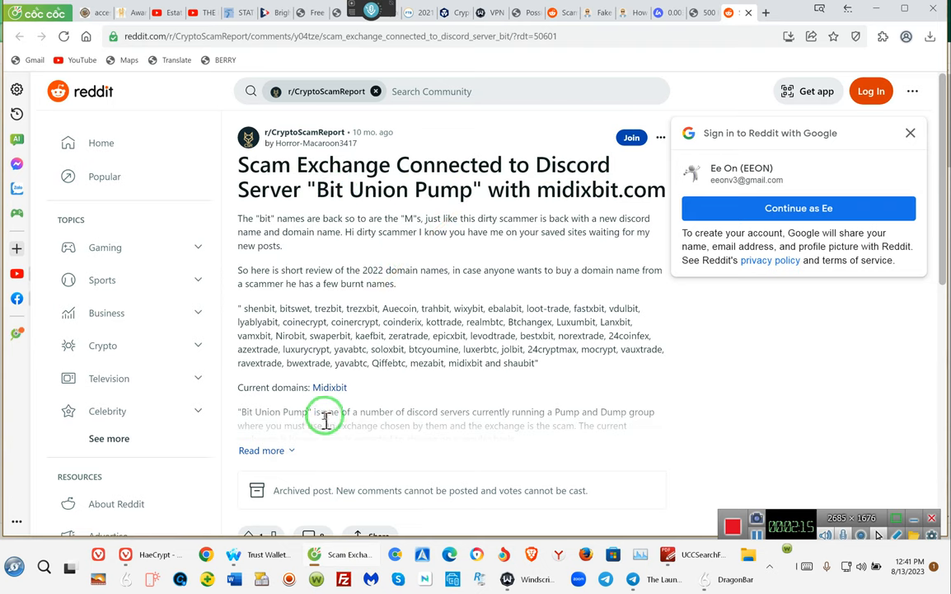
mouse_move(259, 416)
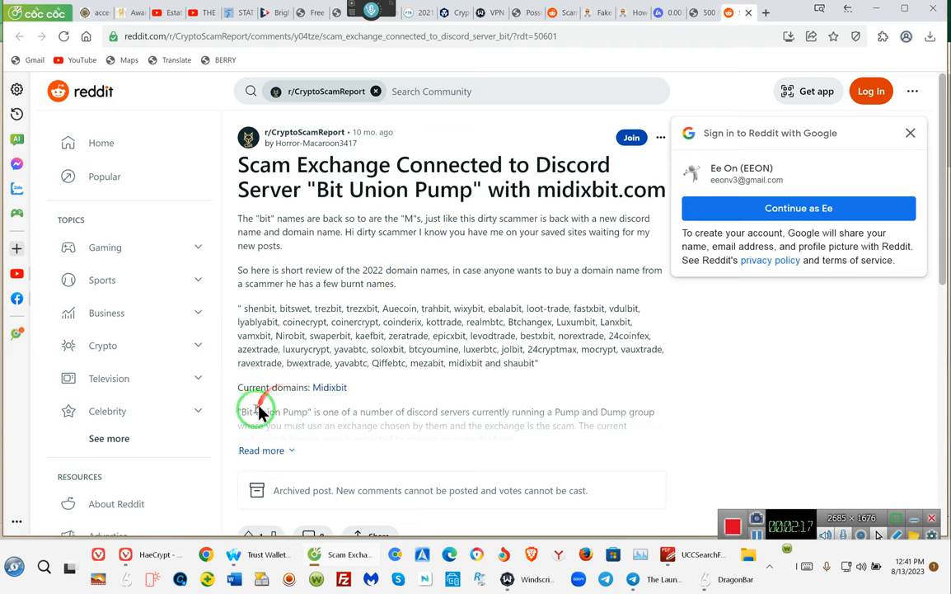
Step: Expand the CryptoScamReport post to reveal how Bit Union Pump runs pump-and-dump schemes
click(264, 451)
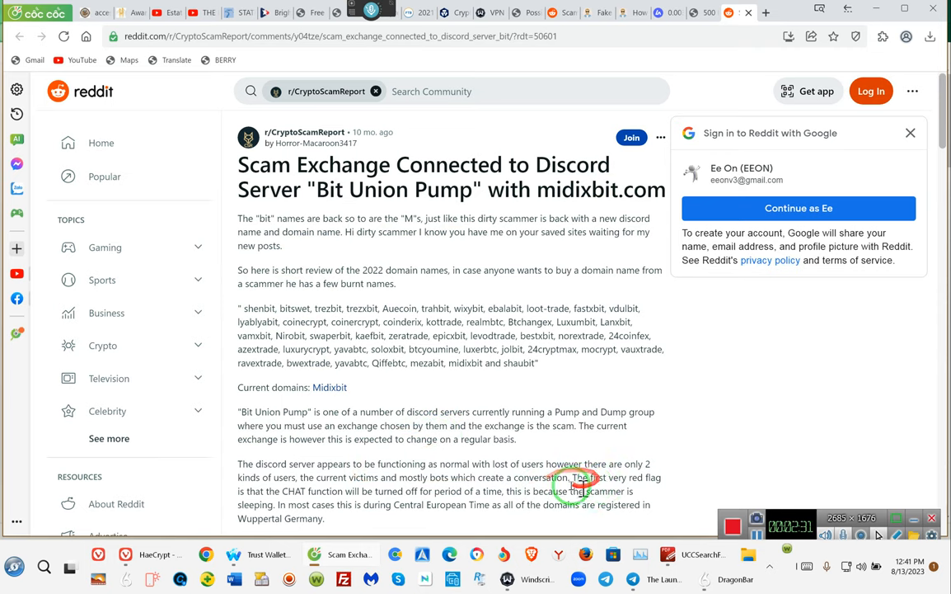
Step: Read down past the Discord pump announcement and fake MEXC site to the domain registration details
scroll(down, 3)
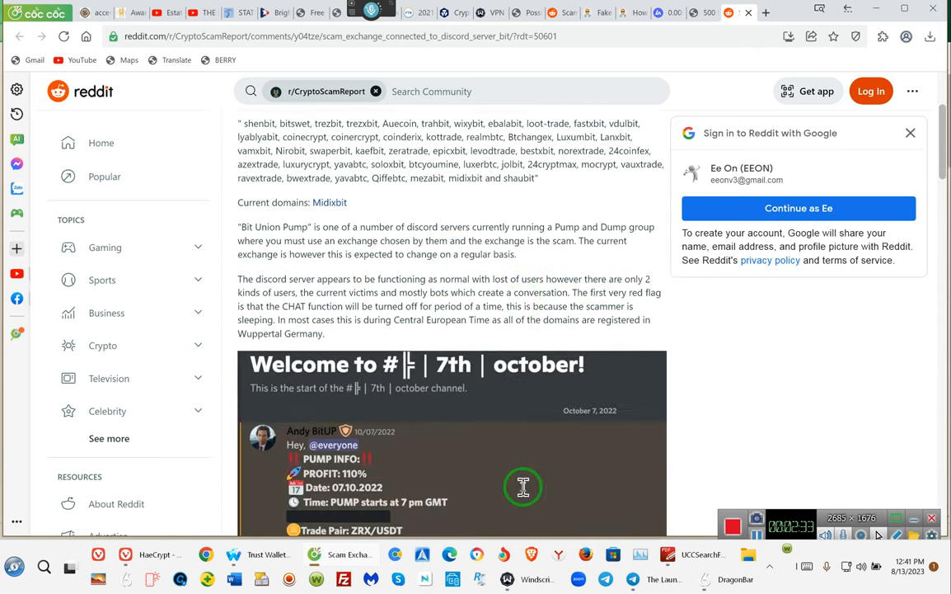
scroll(down, 3)
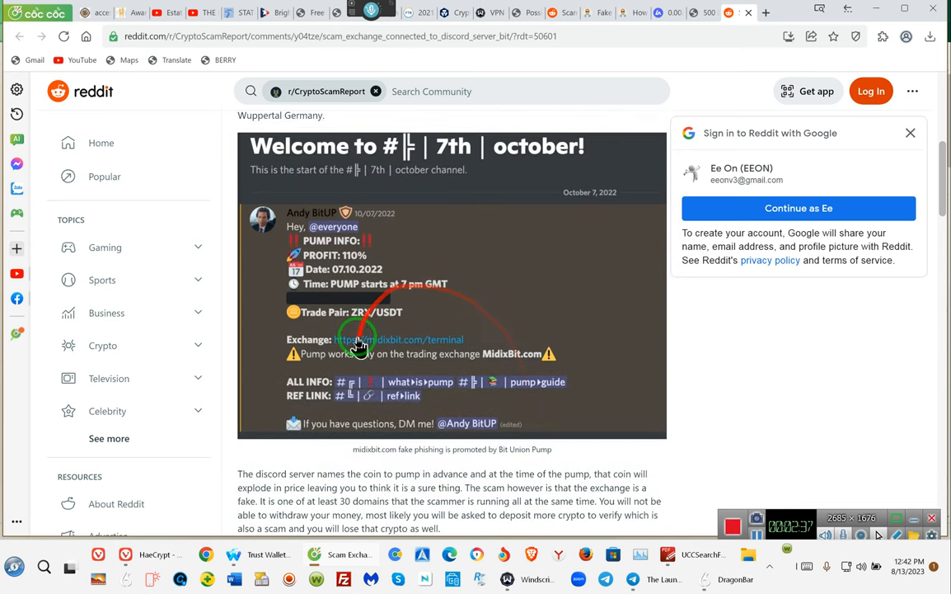
mouse_move(356, 362)
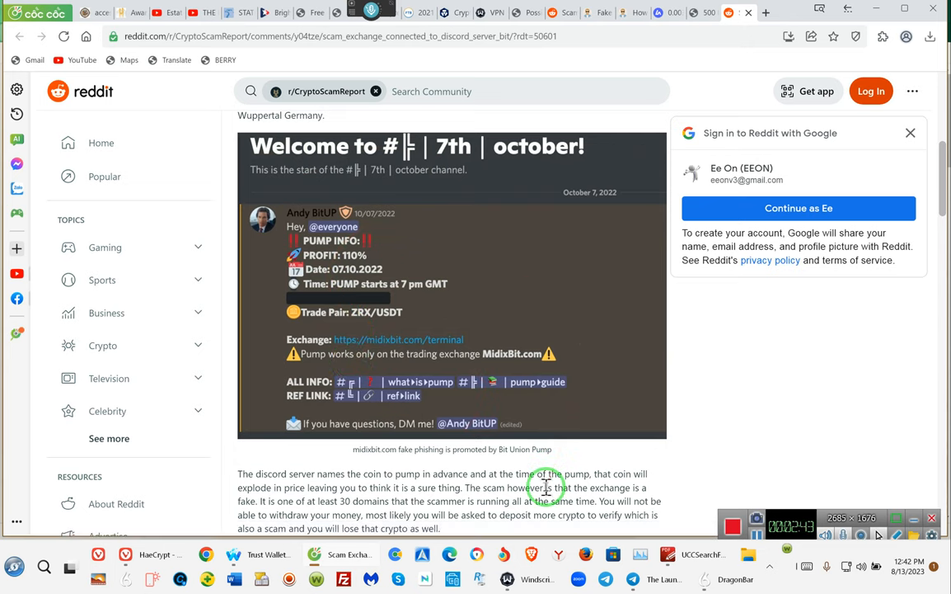
scroll(down, 3)
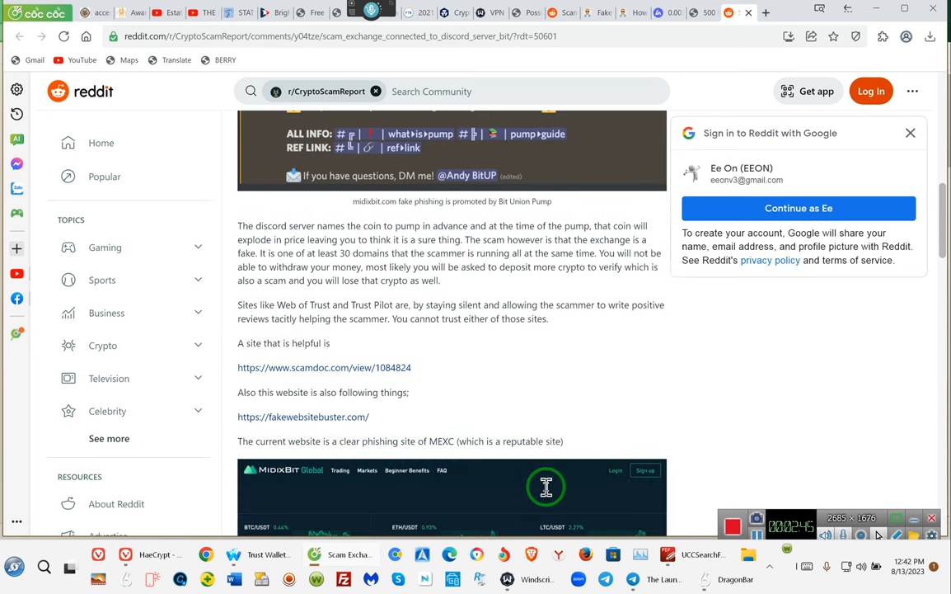
scroll(down, 3)
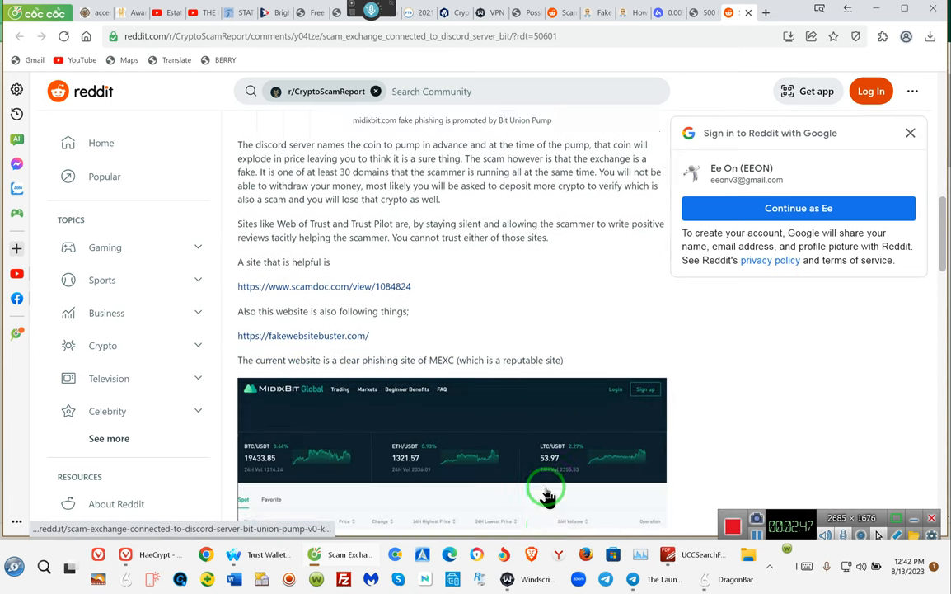
scroll(down, 3)
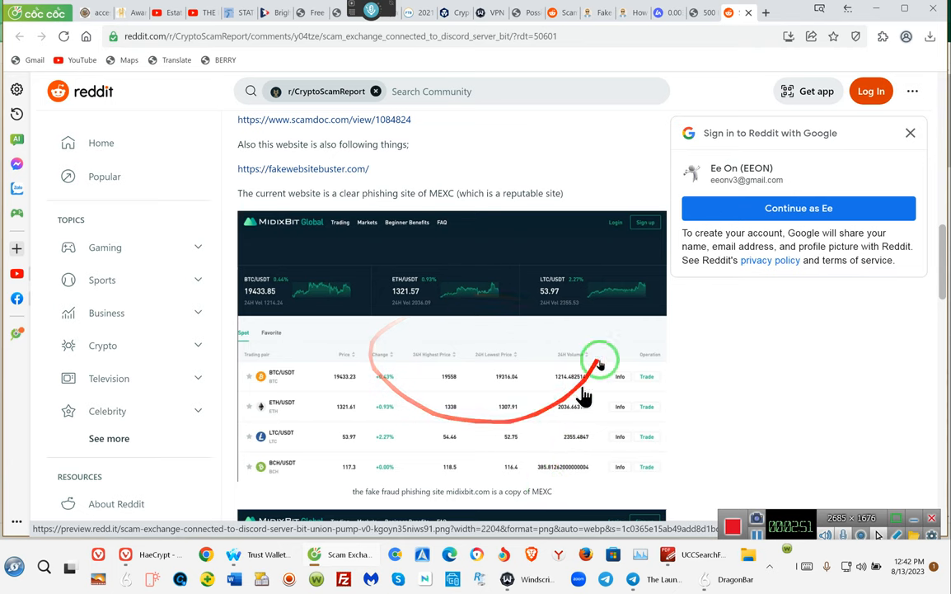
scroll(down, 3)
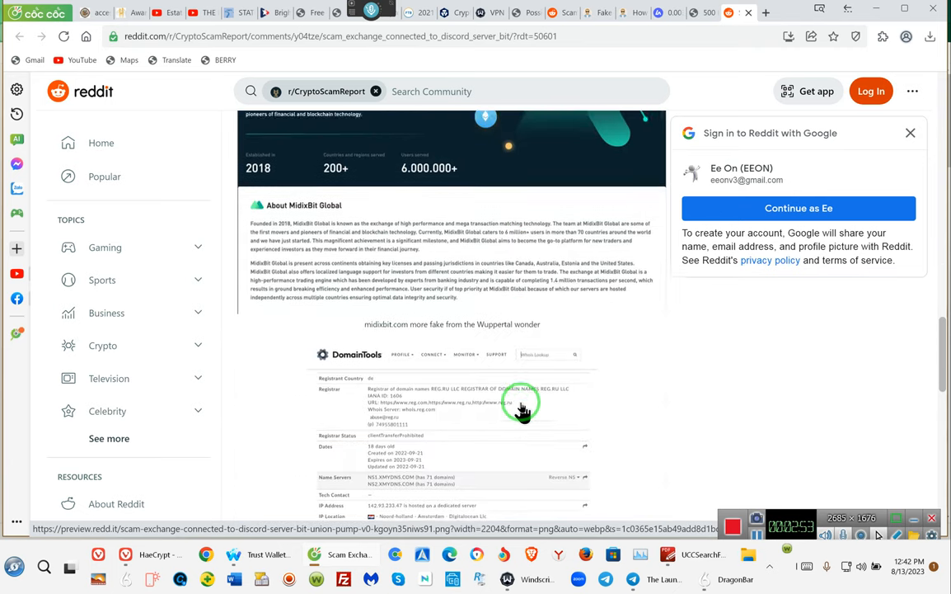